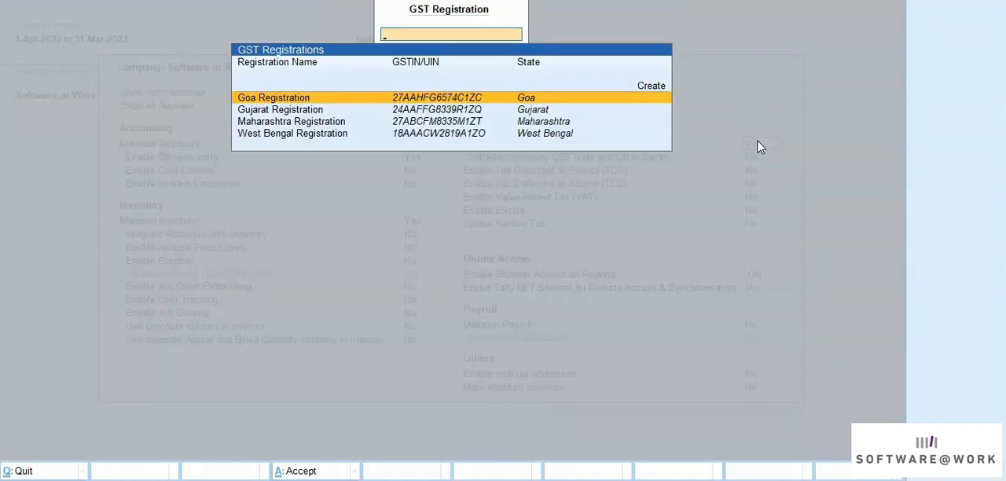
{"action": "key", "text": "Up"}
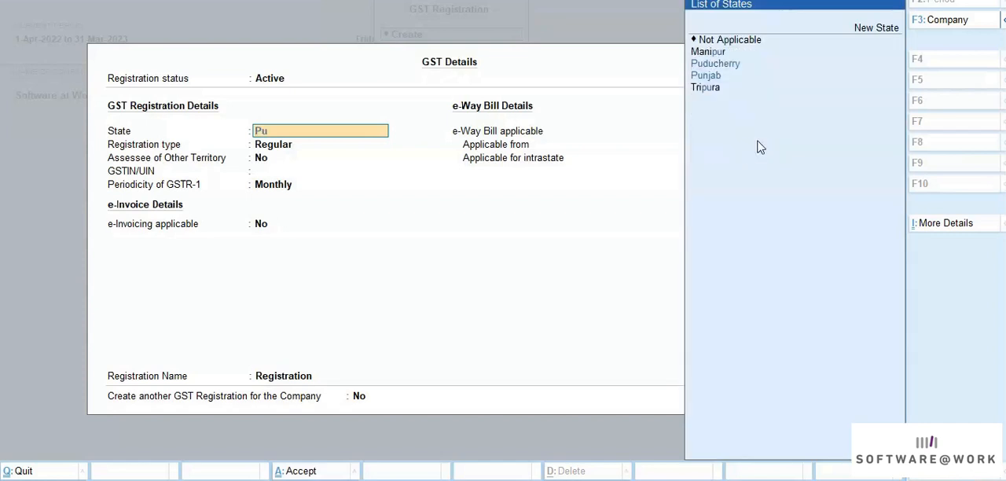
{"action": "left_click", "coordinate": [704, 75]}
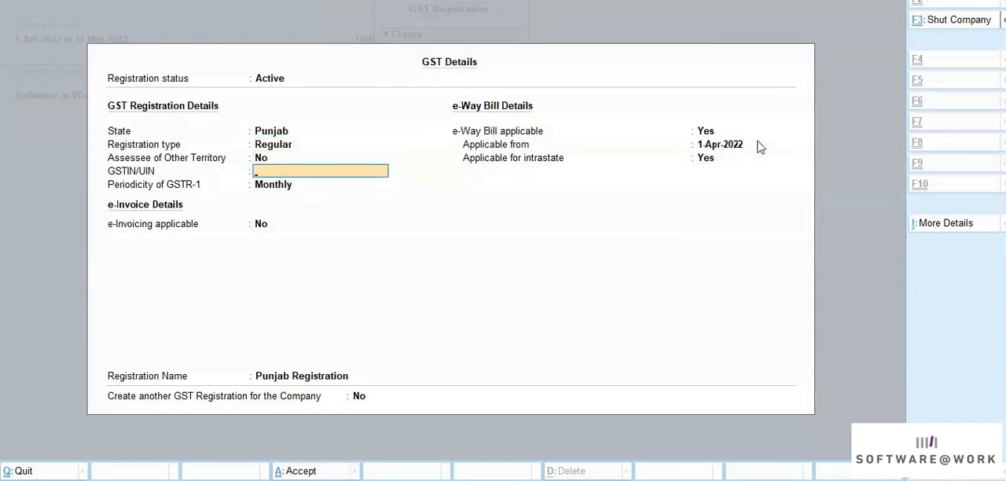
{"action": "type", "text": "03AAHFP5957C1ZC"}
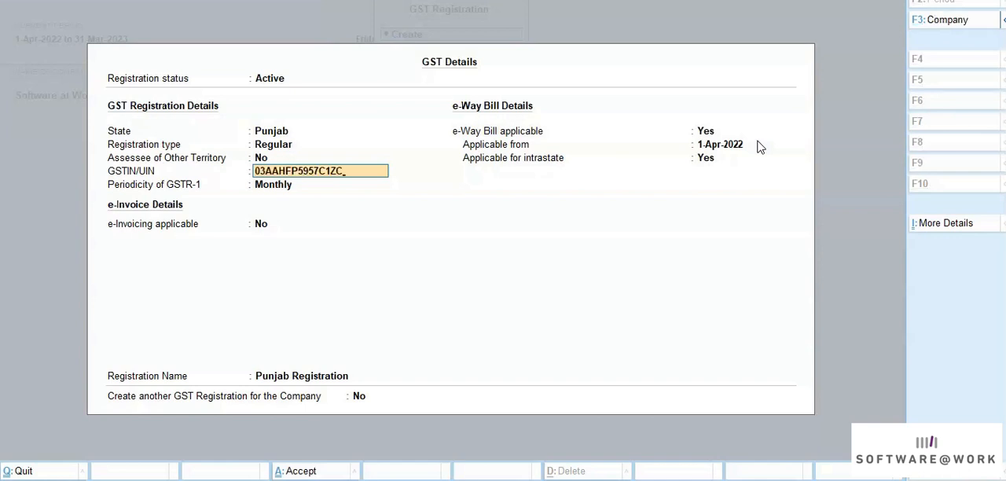
{"action": "left_click", "coordinate": [319, 184]}
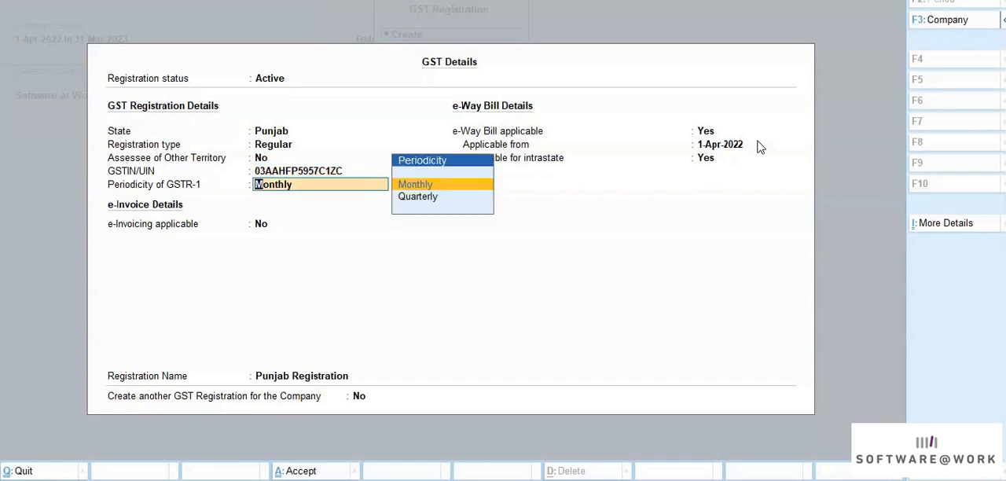
{"action": "left_click", "coordinate": [415, 183]}
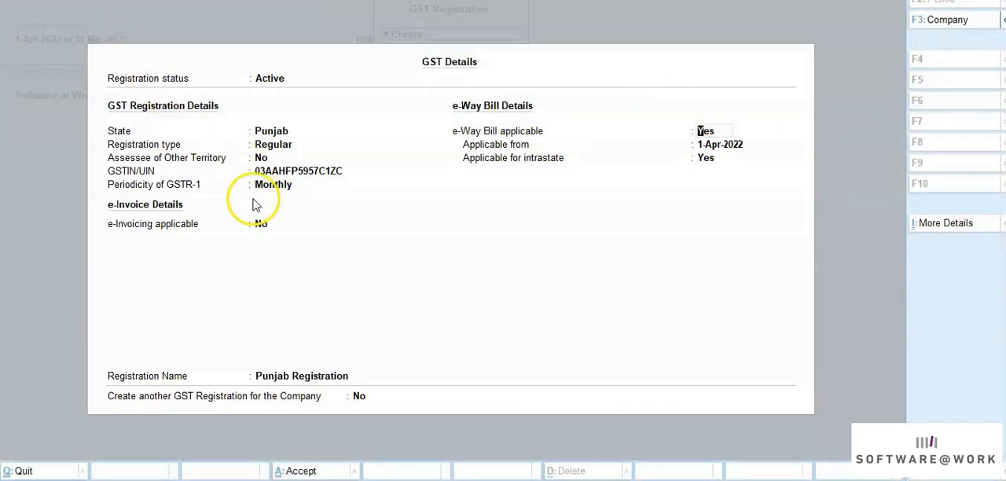
{"action": "left_click", "coordinate": [273, 144]}
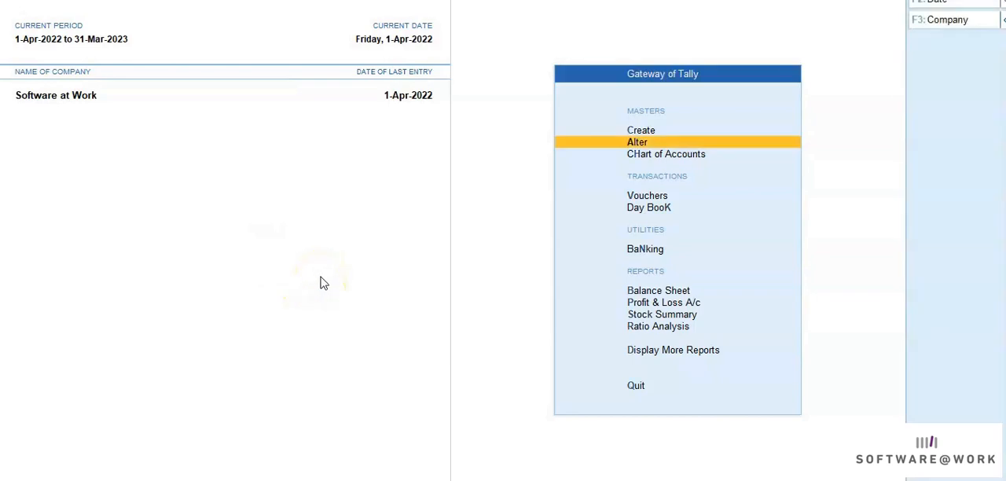
Alter the Sales voucher type to view its Default, GUJ and WB numbering series
{"action": "left_click", "coordinate": [637, 142]}
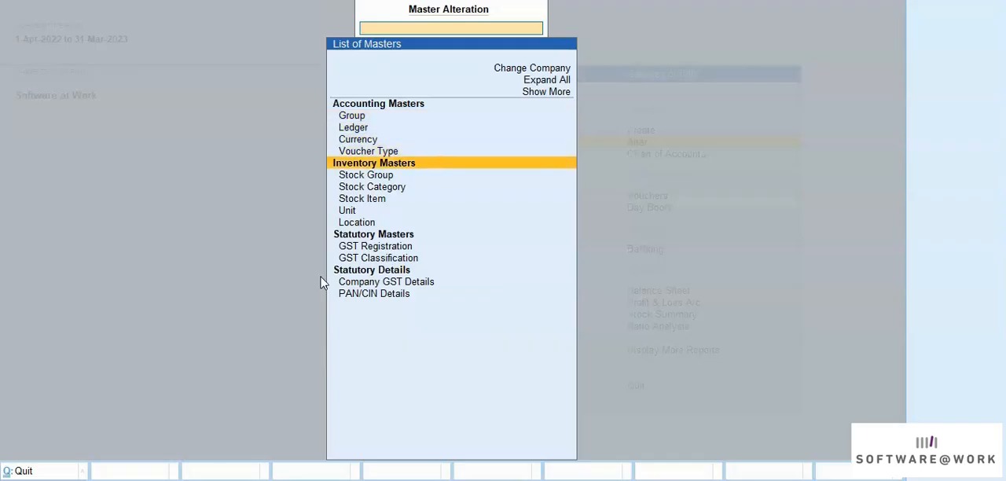
{"action": "left_click", "coordinate": [368, 151]}
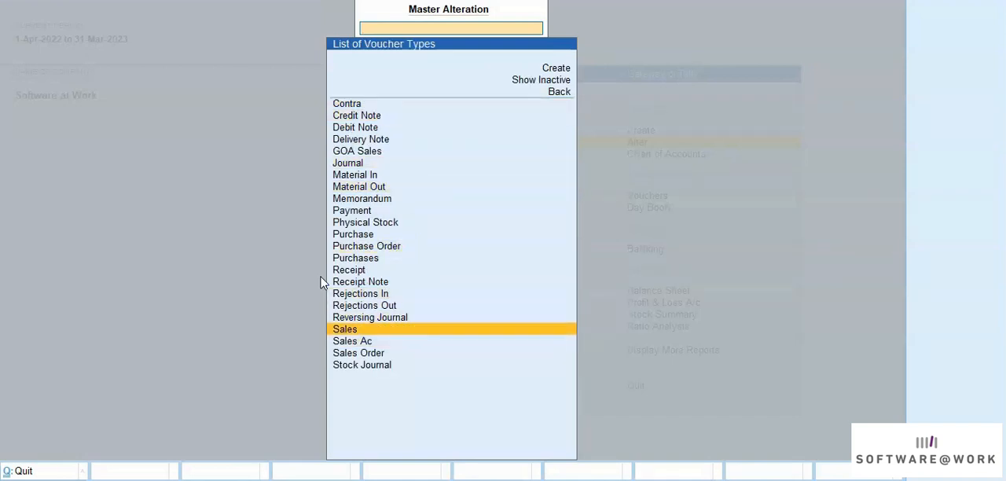
{"action": "left_click", "coordinate": [344, 328]}
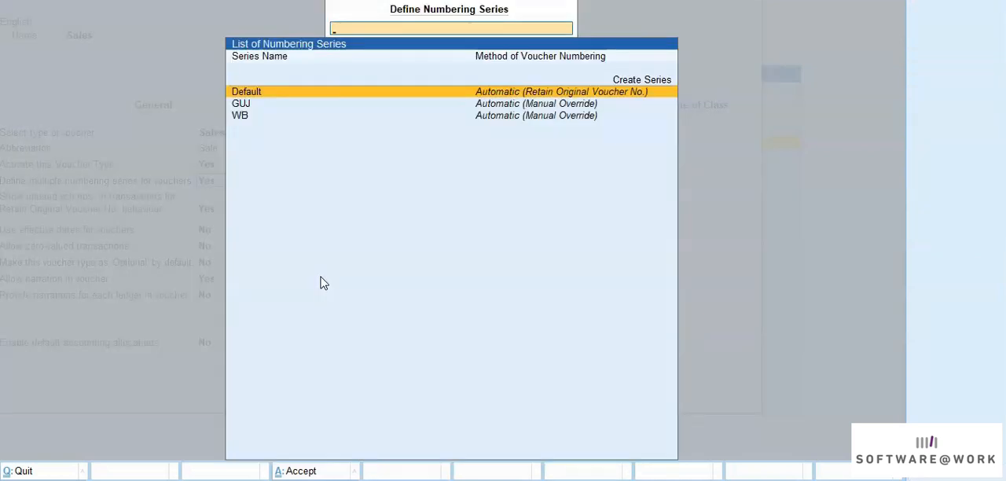
{"action": "mouse_move", "coordinate": [338, 218]}
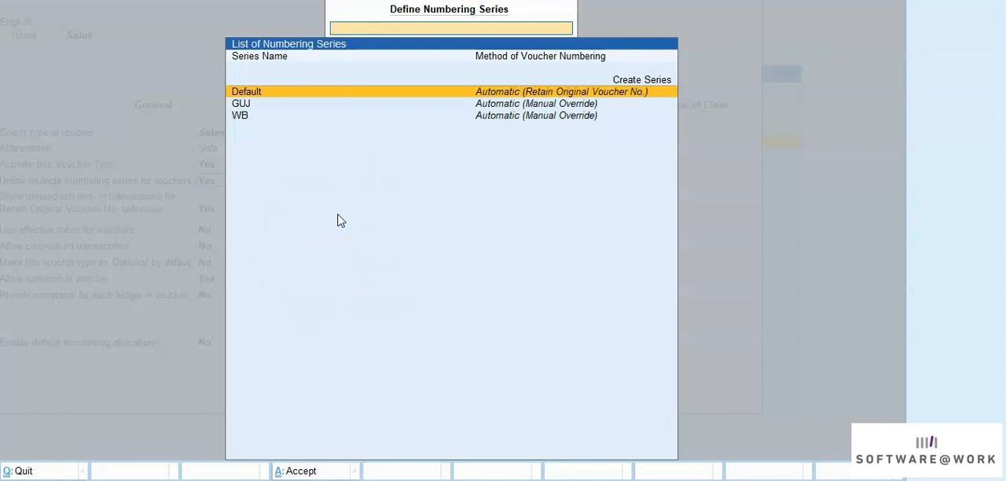
Create a PUN series with Automatic (Manual Override) numbering in the Sales voucher type
{"action": "key", "text": "Up"}
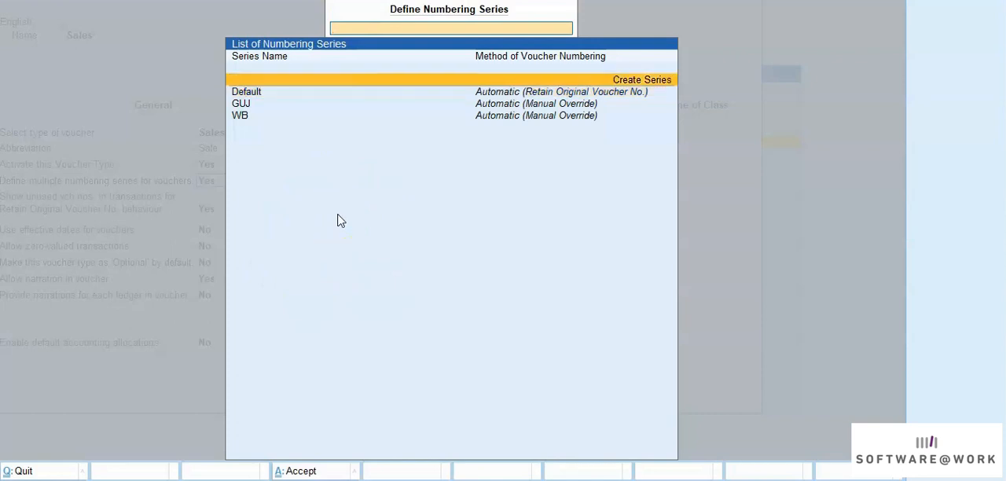
{"action": "left_click", "coordinate": [642, 79]}
{"action": "type", "text": "PUN"}
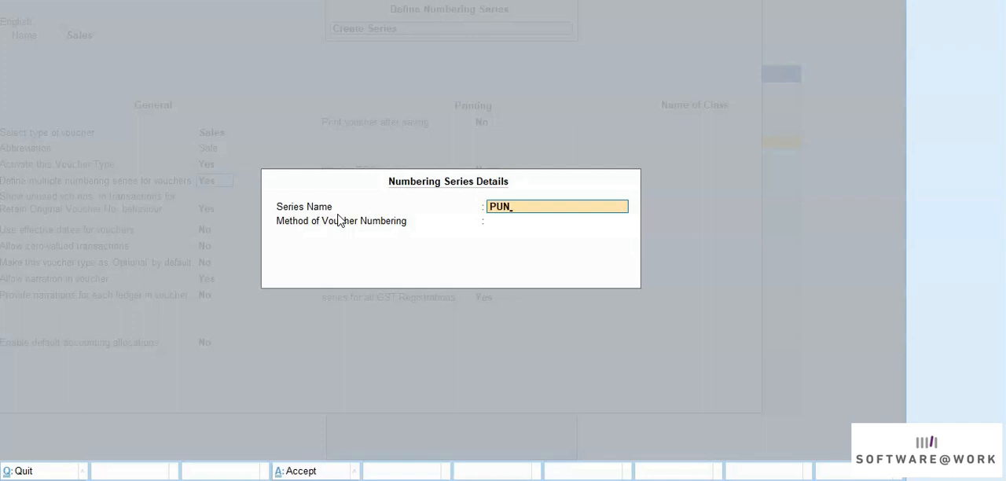
{"action": "left_click", "coordinate": [548, 220]}
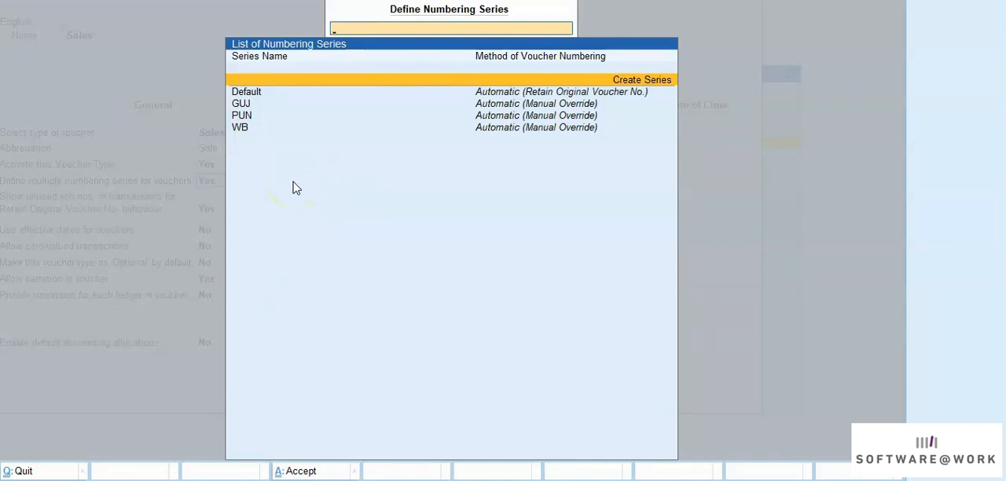
{"action": "mouse_move", "coordinate": [287, 196]}
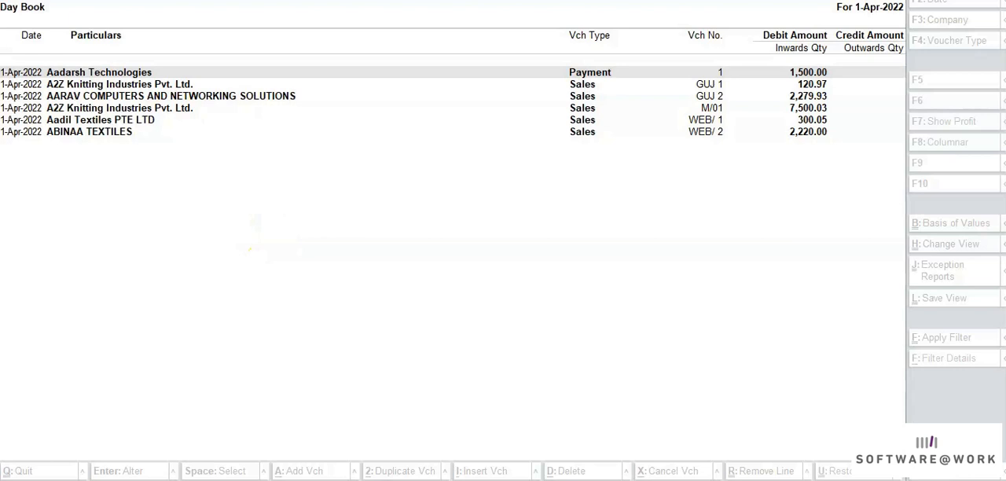
Leave the Day Book of GUJ, M and WEB sales vouchers for Gateway of Tally
{"action": "left_click", "coordinate": [89, 131]}
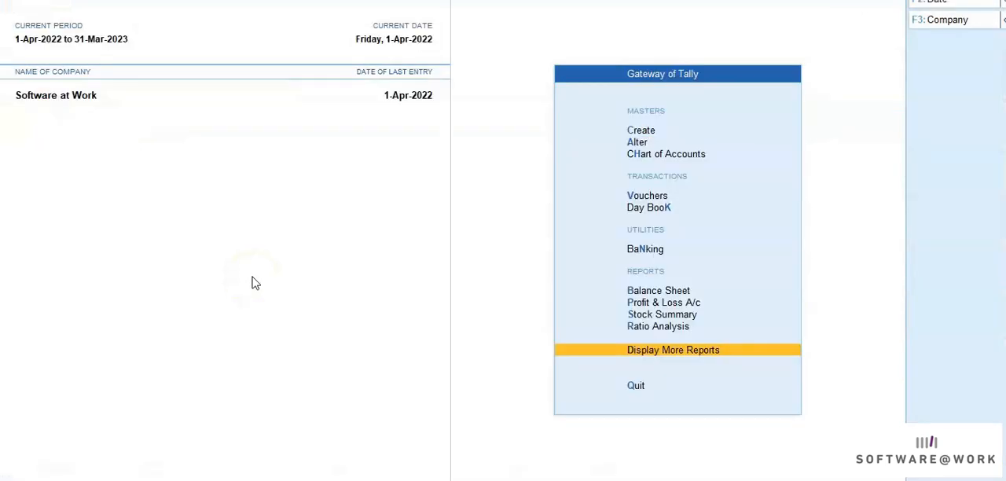
Open the April 2022 GSTR-3B report showing 6 vouchers, 3 included
{"action": "left_click", "coordinate": [673, 349]}
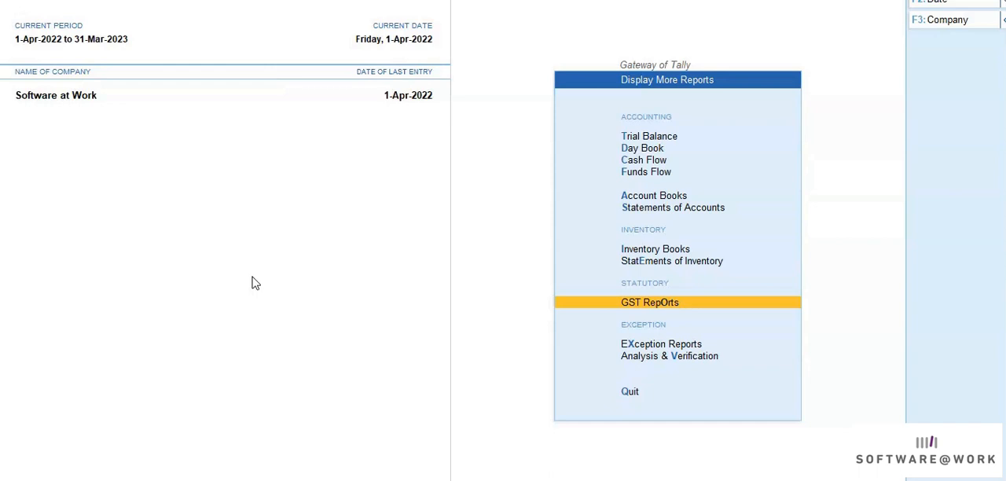
{"action": "left_click", "coordinate": [650, 302]}
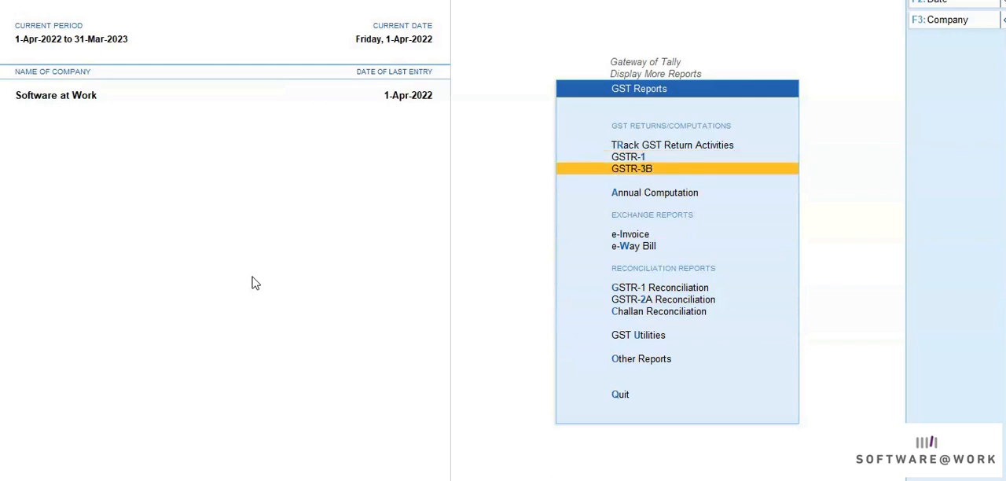
{"action": "left_click", "coordinate": [631, 169]}
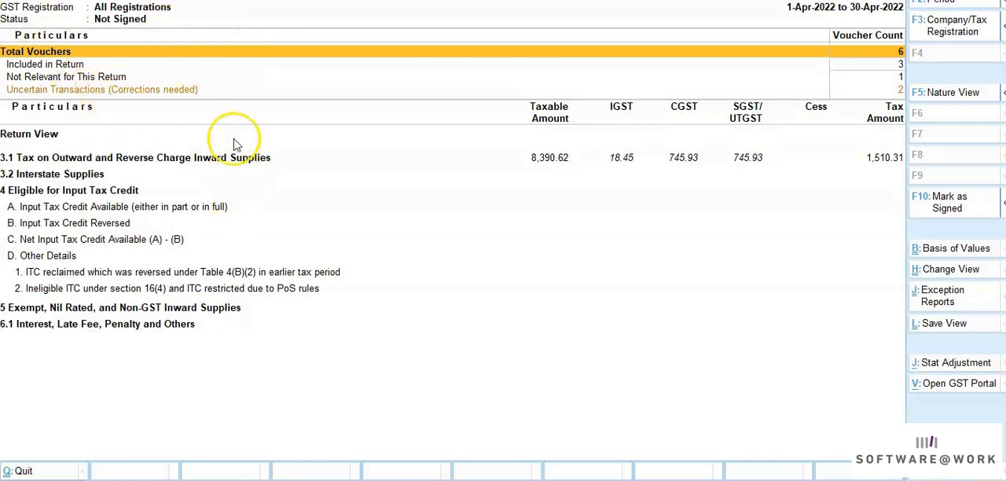
{"action": "mouse_move", "coordinate": [240, 163]}
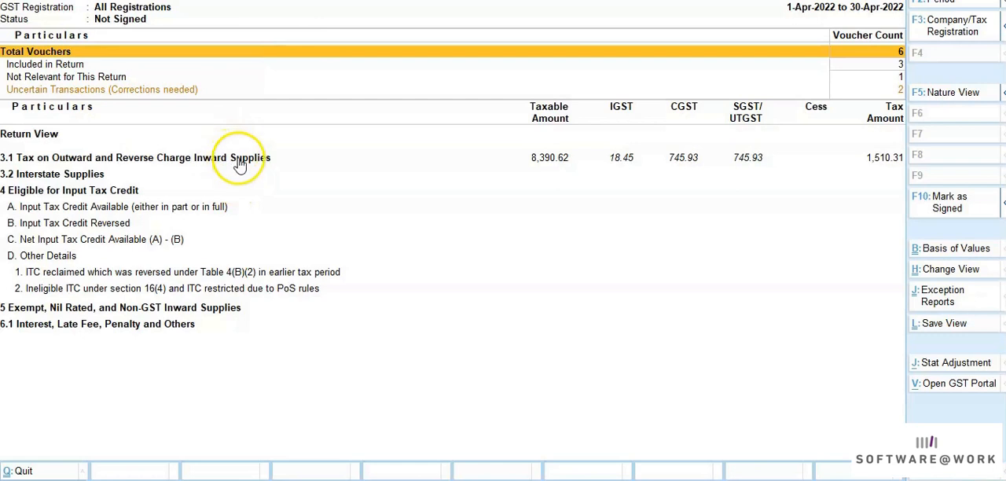
{"action": "mouse_move", "coordinate": [287, 205]}
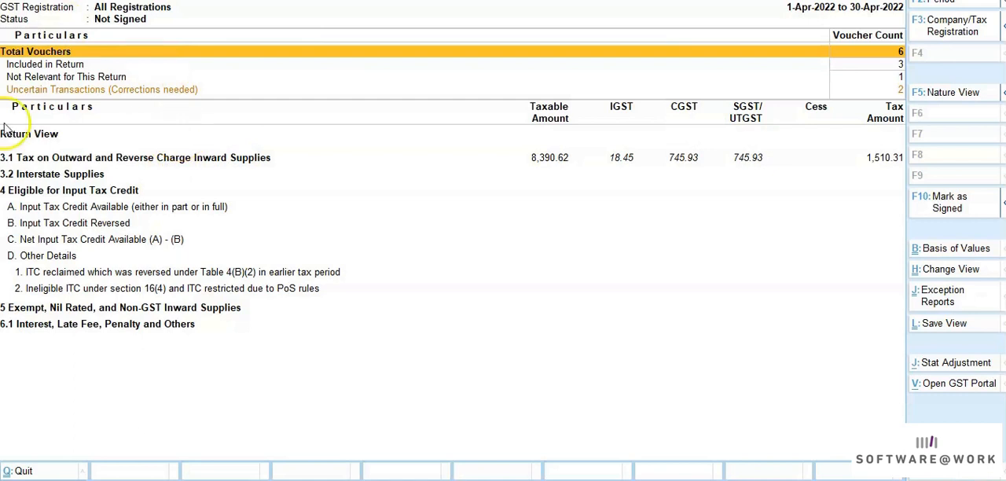
{"action": "mouse_move", "coordinate": [936, 37]}
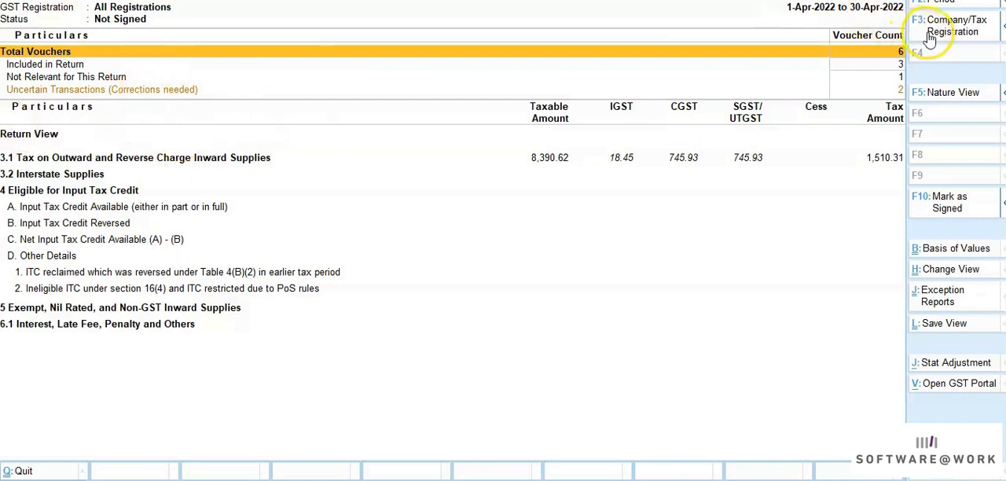
{"action": "mouse_move", "coordinate": [939, 41]}
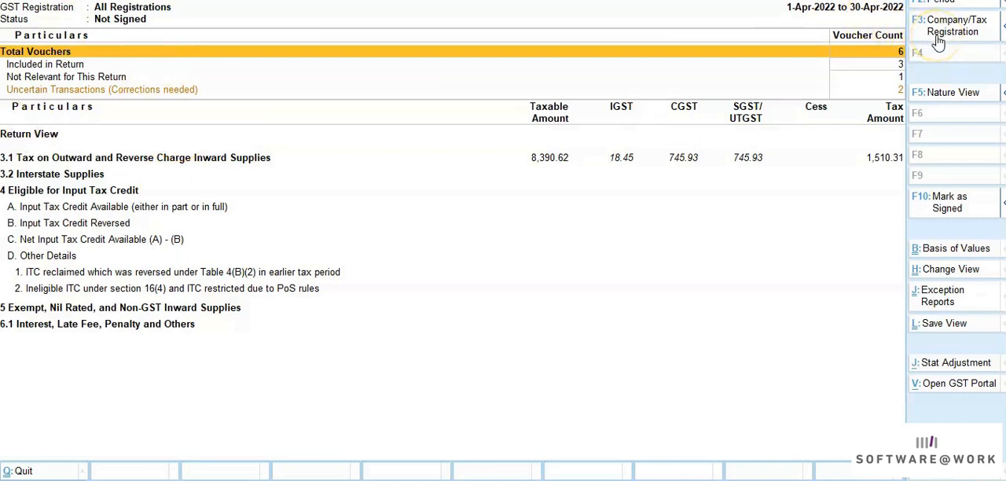
Filter GSTR-3B to the Gujarat Registration, showing 2 vouchers and ₹366.23 outward tax
{"action": "left_click", "coordinate": [954, 26]}
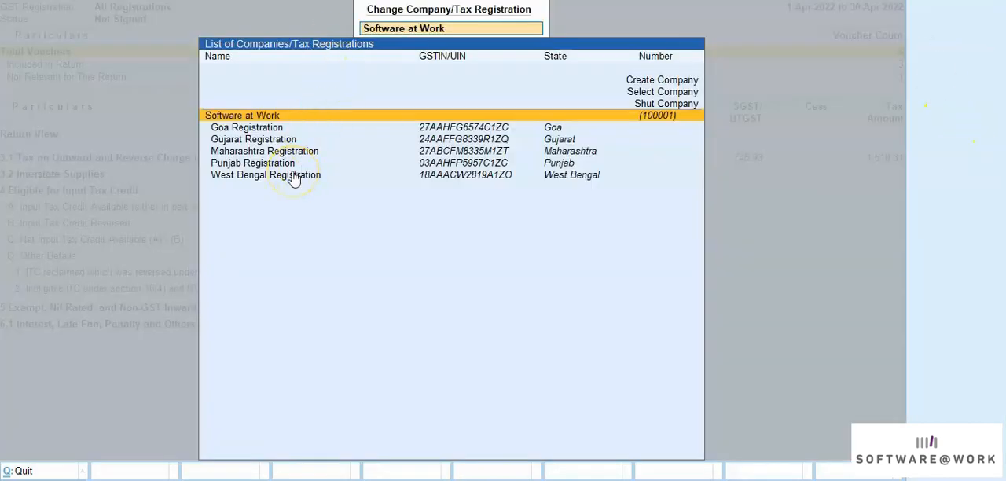
{"action": "left_click", "coordinate": [253, 139]}
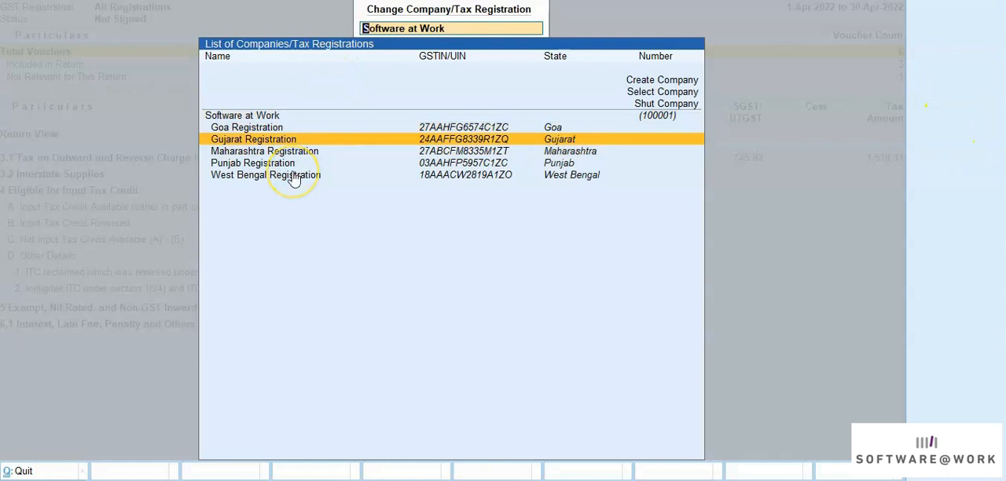
{"action": "left_click", "coordinate": [253, 139]}
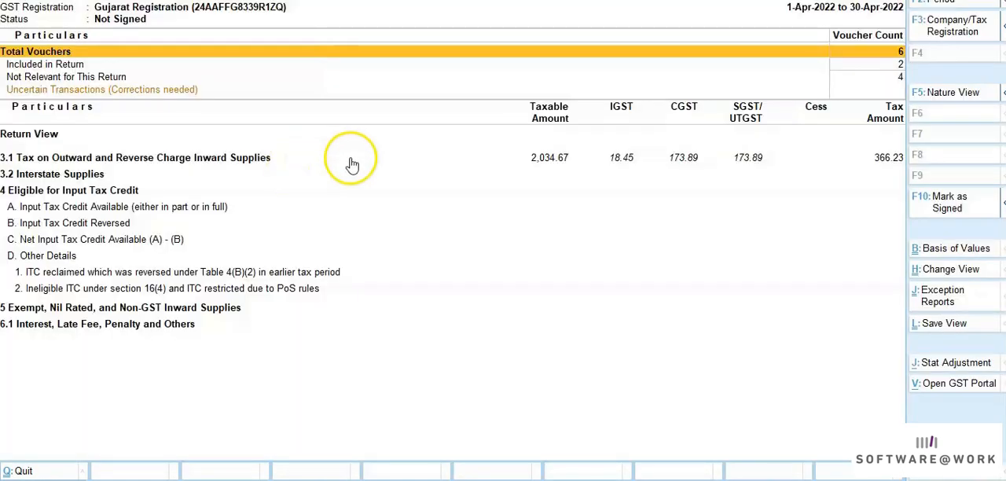
{"action": "mouse_move", "coordinate": [31, 236]}
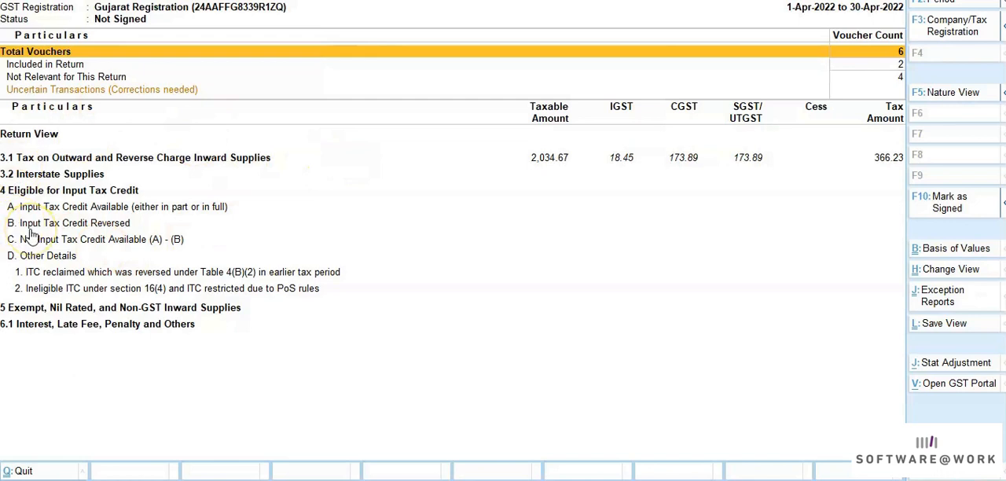